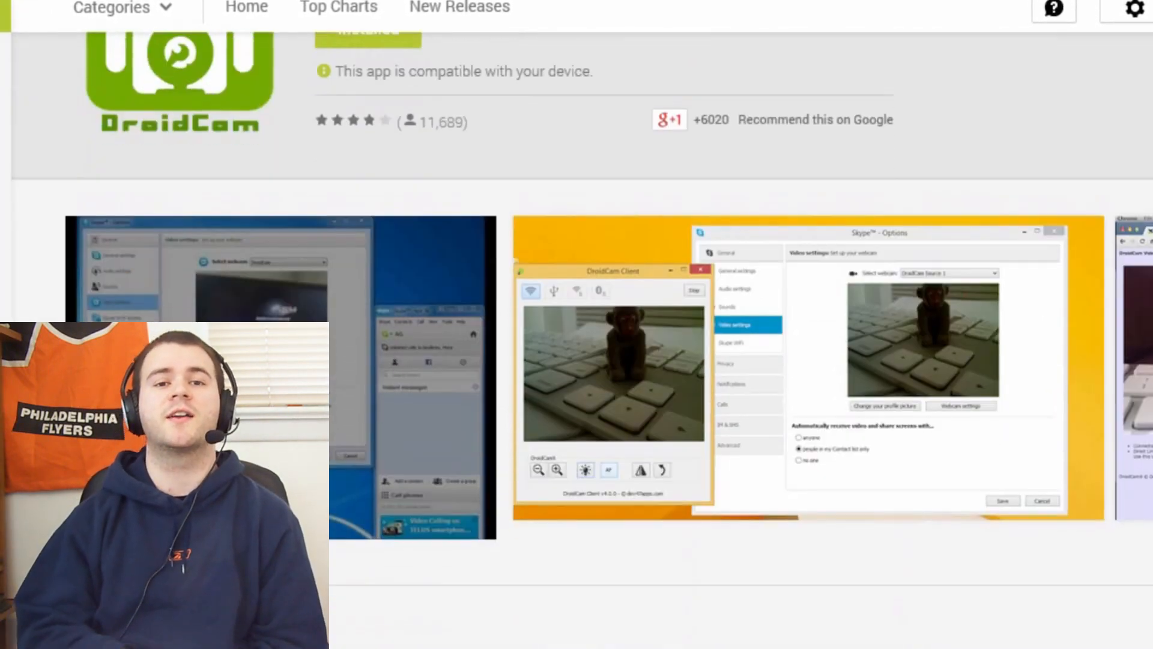
# - Start the Download Windows Client of DroidCam from the Dev47Apps page
pyautogui.scroll(-3)
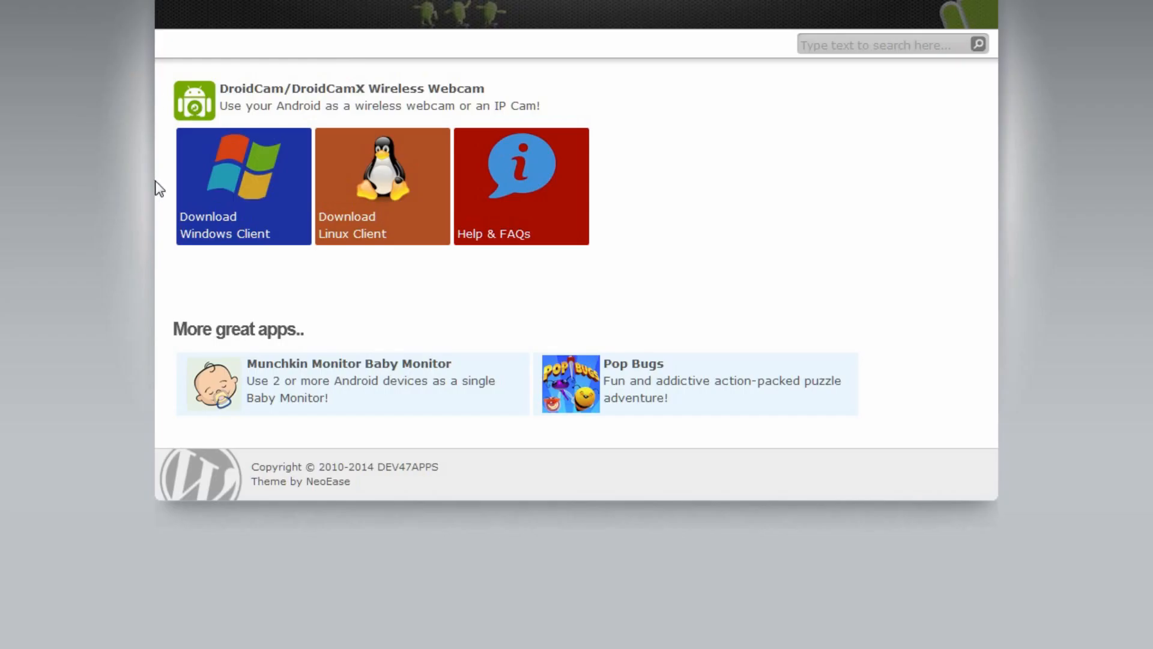
pyautogui.moveTo(213, 234)
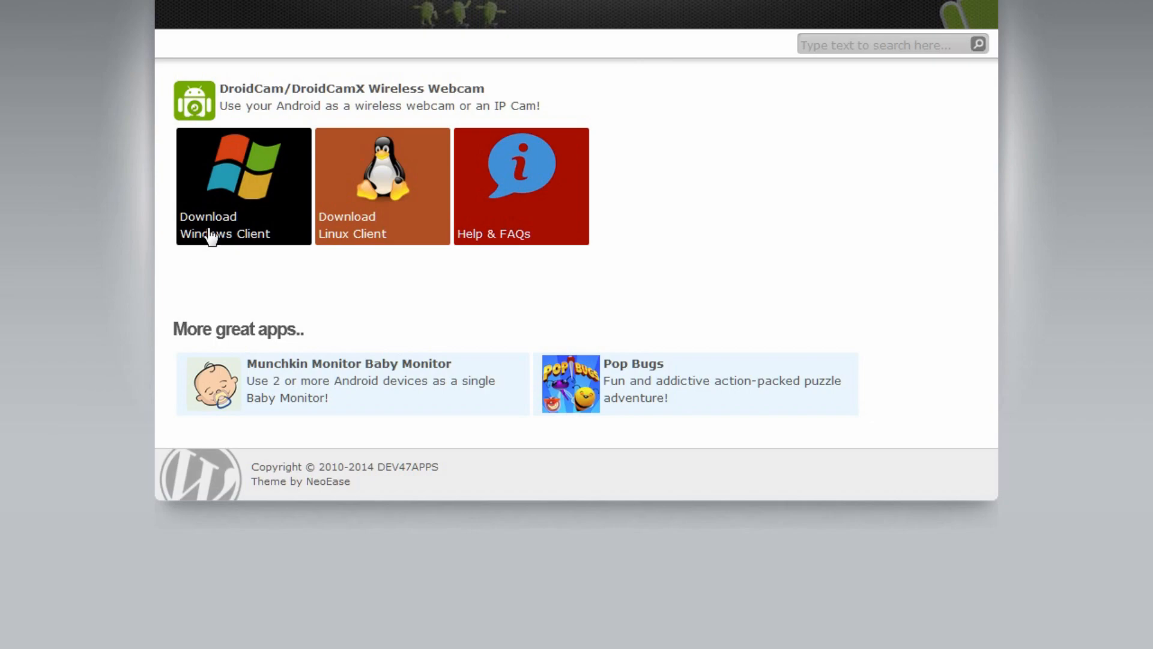
pyautogui.click(243, 185)
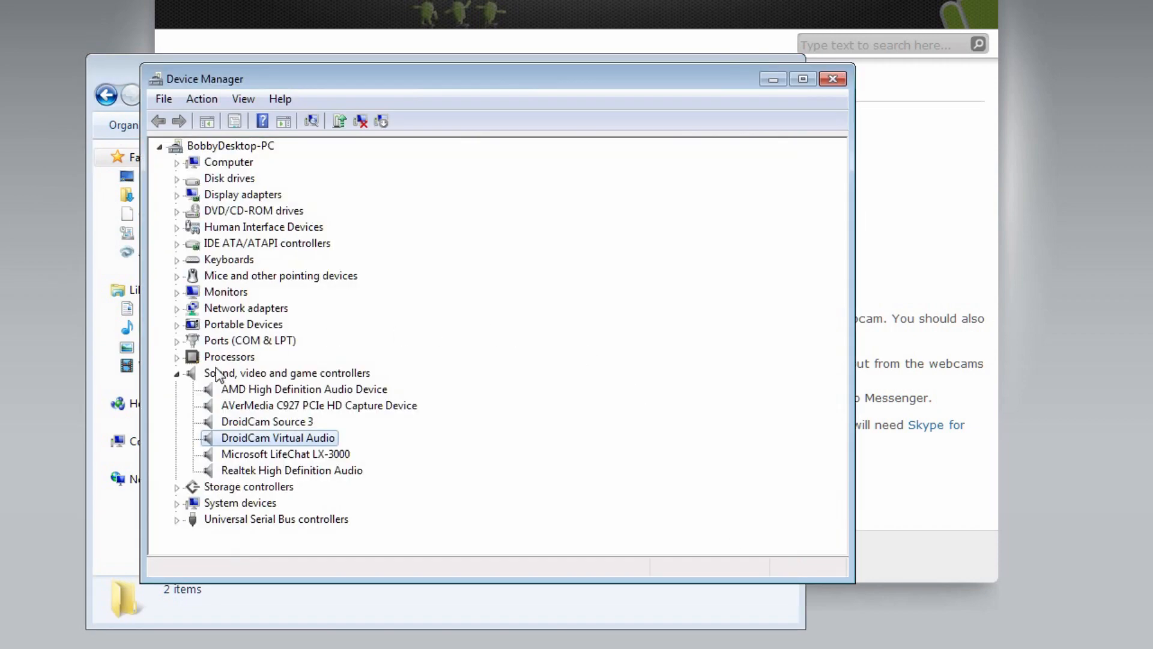
pyautogui.moveTo(309, 378)
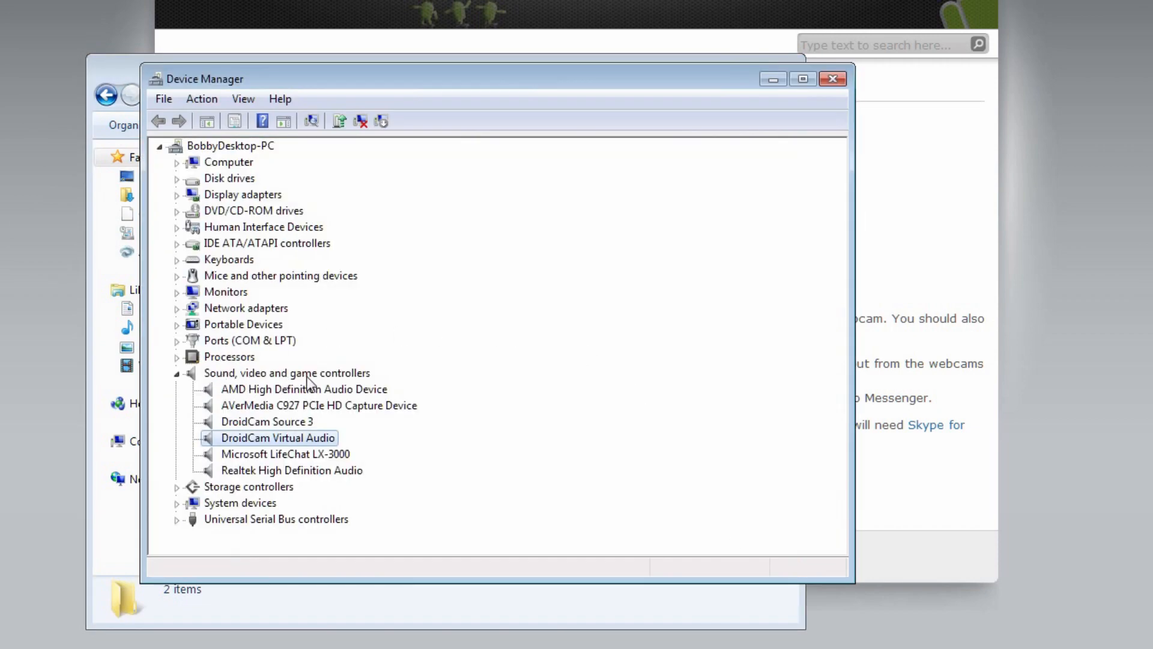
pyautogui.moveTo(300, 427)
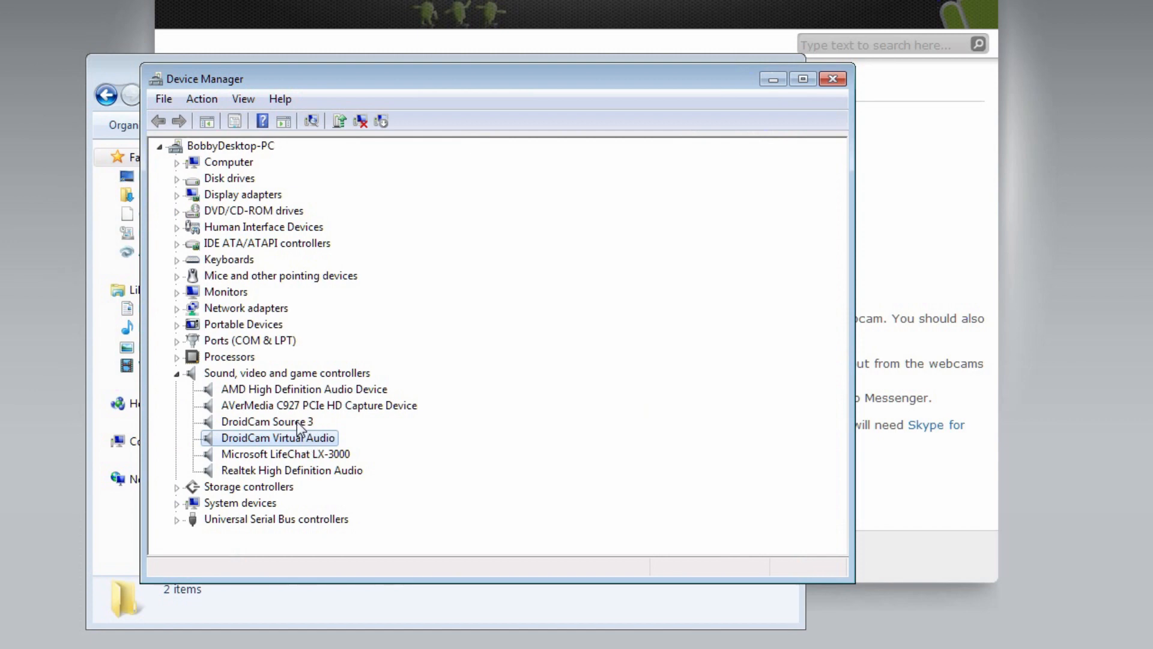
pyautogui.moveTo(444, 449)
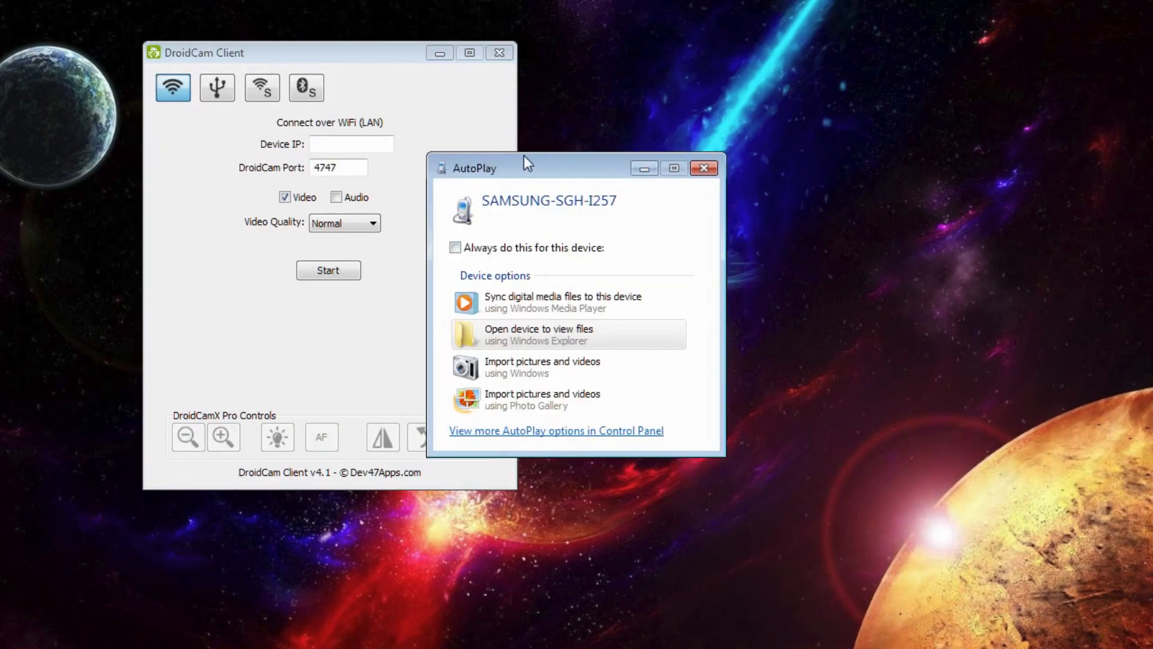
# - Dismiss the phone's AutoPlay prompt, leaving DroidCam Client on its WiFi screen
pyautogui.click(703, 168)
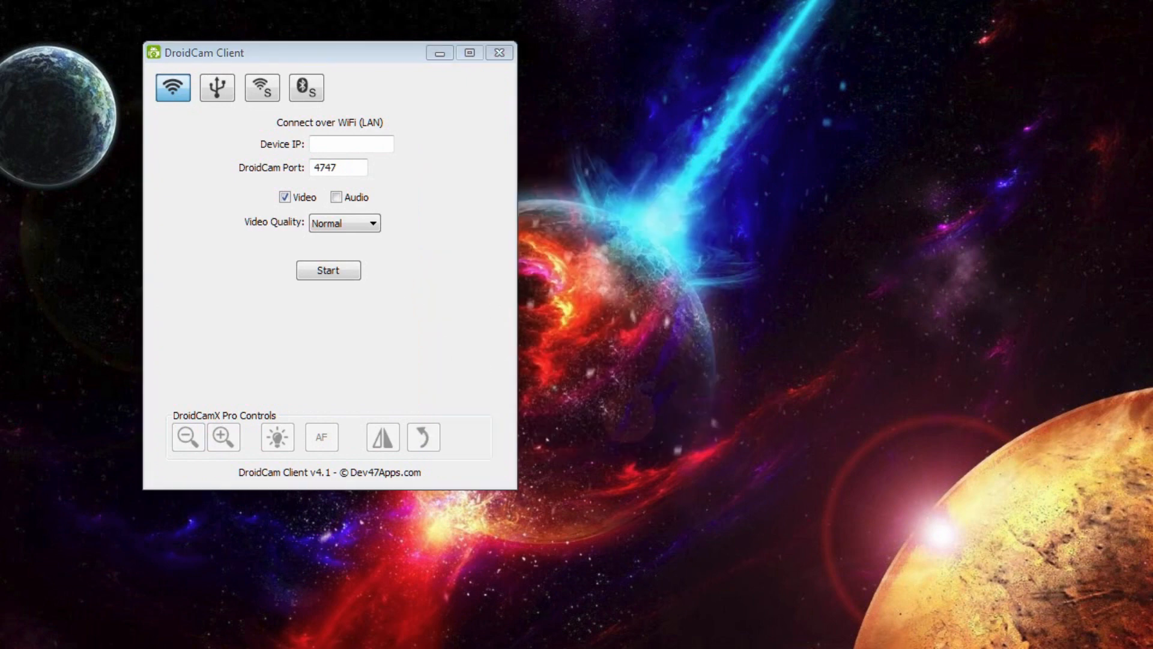
pyautogui.moveTo(184, 465)
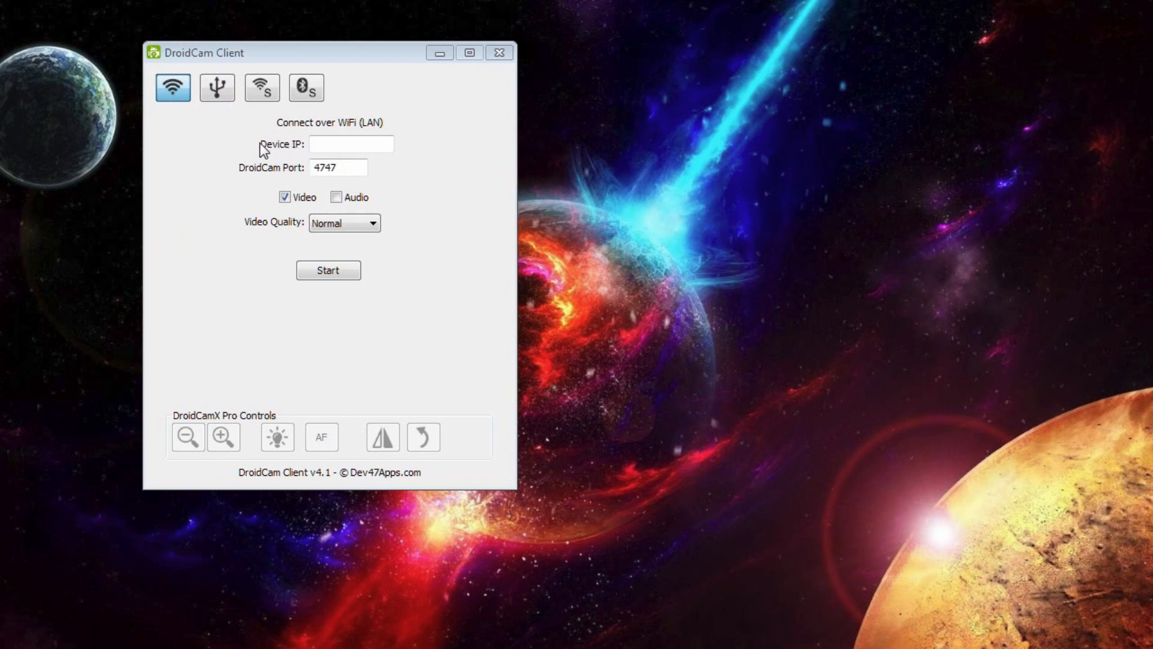
pyautogui.moveTo(294, 157)
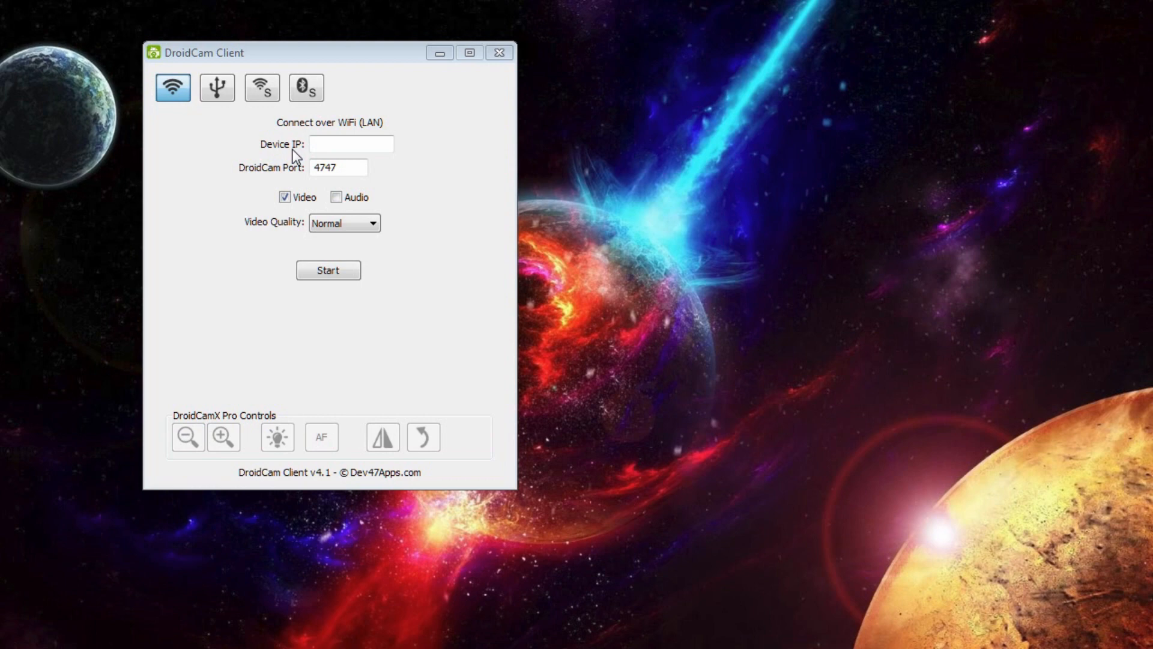
pyautogui.click(352, 143)
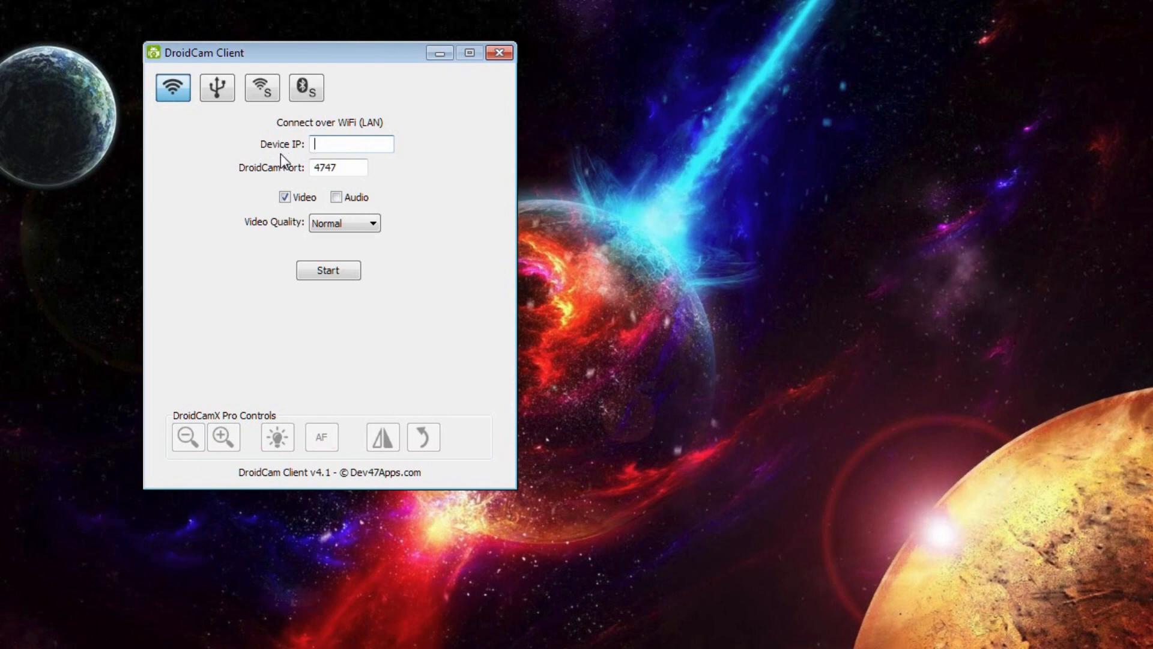
pyautogui.moveTo(260, 88)
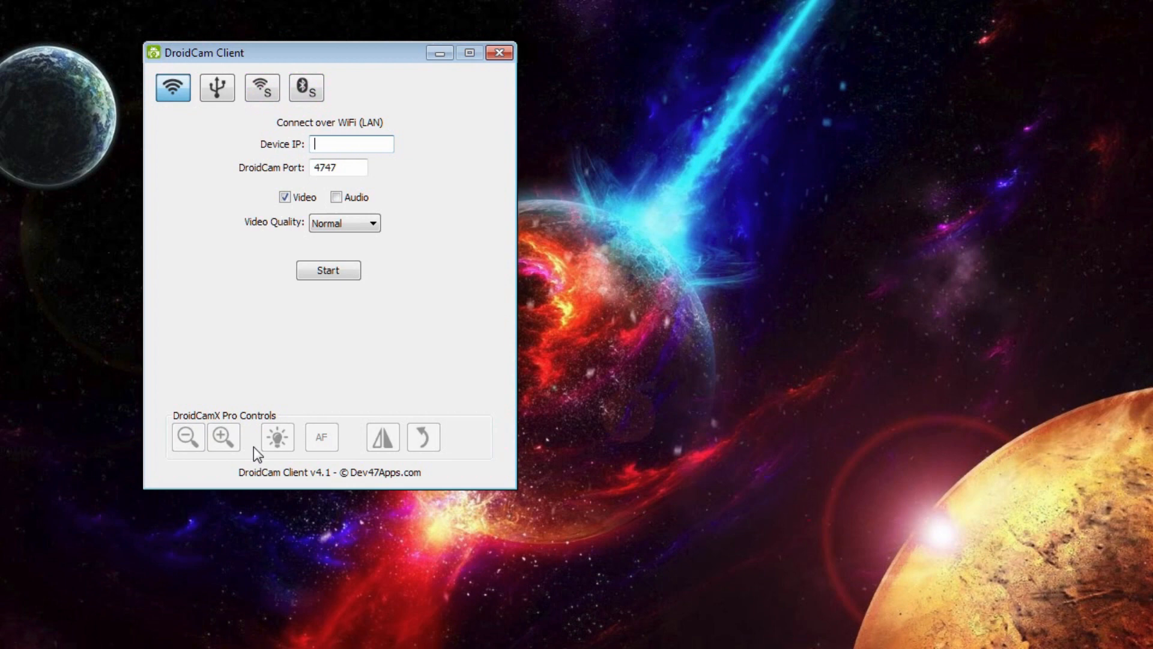
pyautogui.click(216, 88)
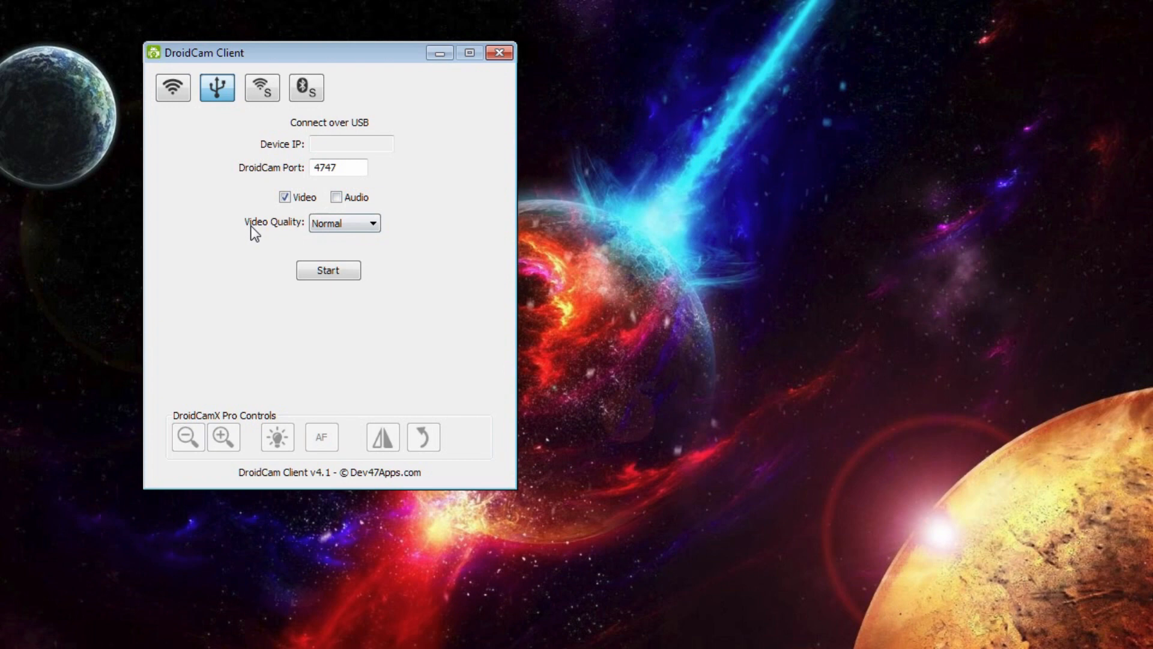
# - Select Connect over USB, keeping port 4747, video on and normal quality
pyautogui.click(373, 223)
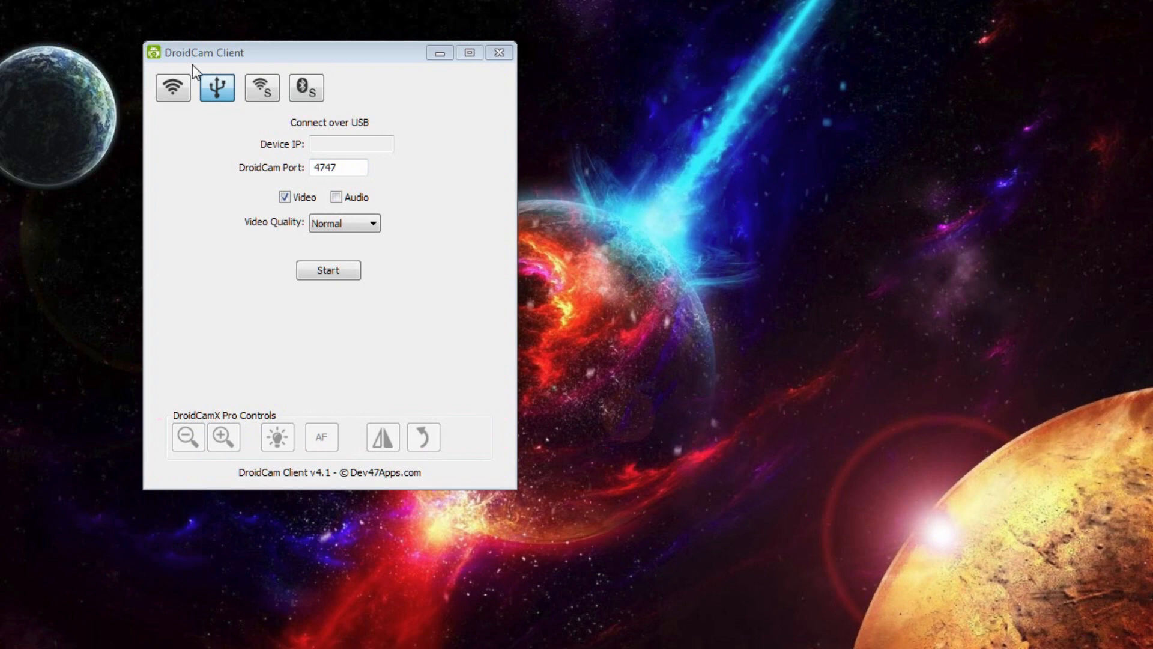
pyautogui.moveTo(381, 386)
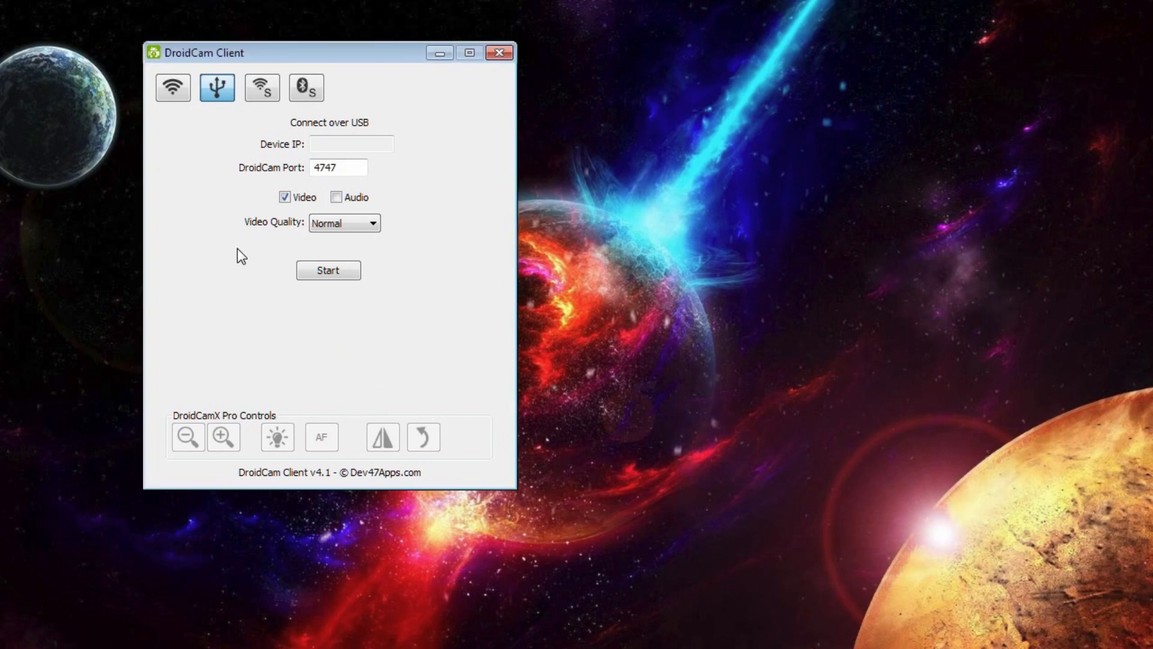
pyautogui.moveTo(215, 115)
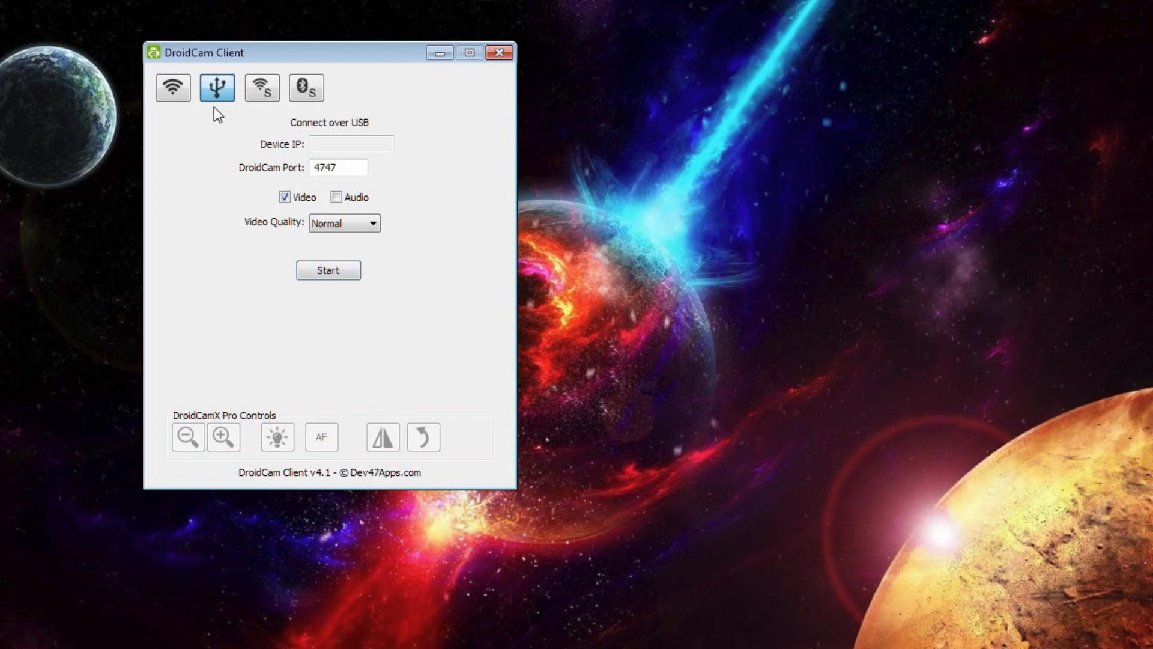
pyautogui.click(328, 270)
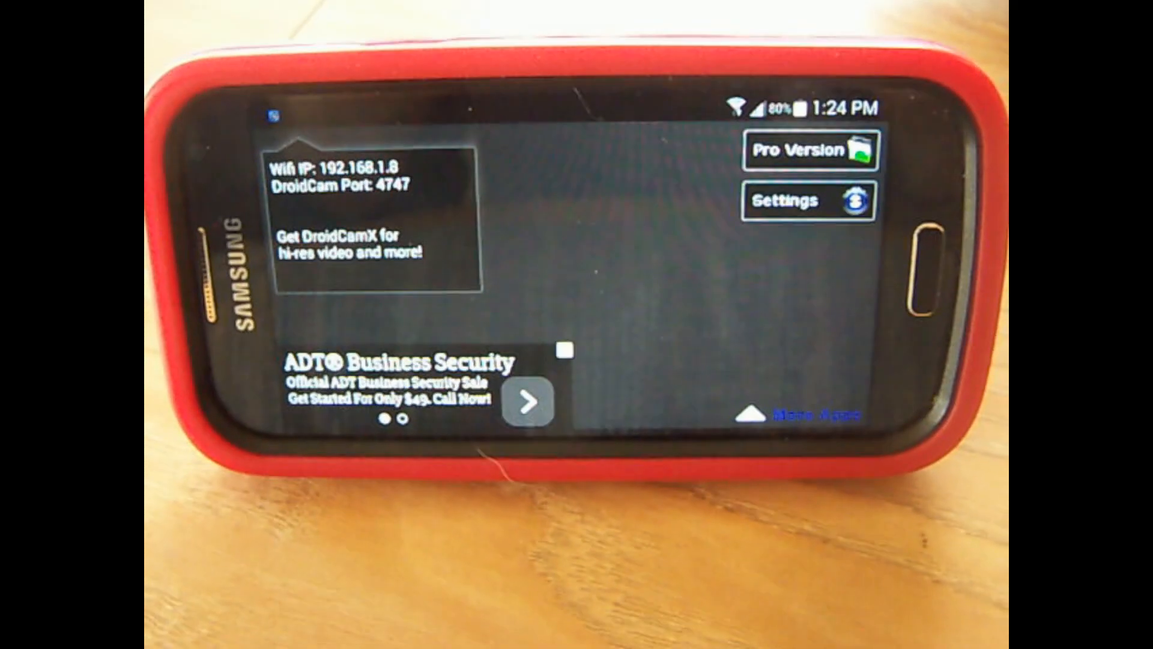
# - In the phone app's settings, uncheck Use Front Camera while auto-dim stays on
pyautogui.click(802, 200)
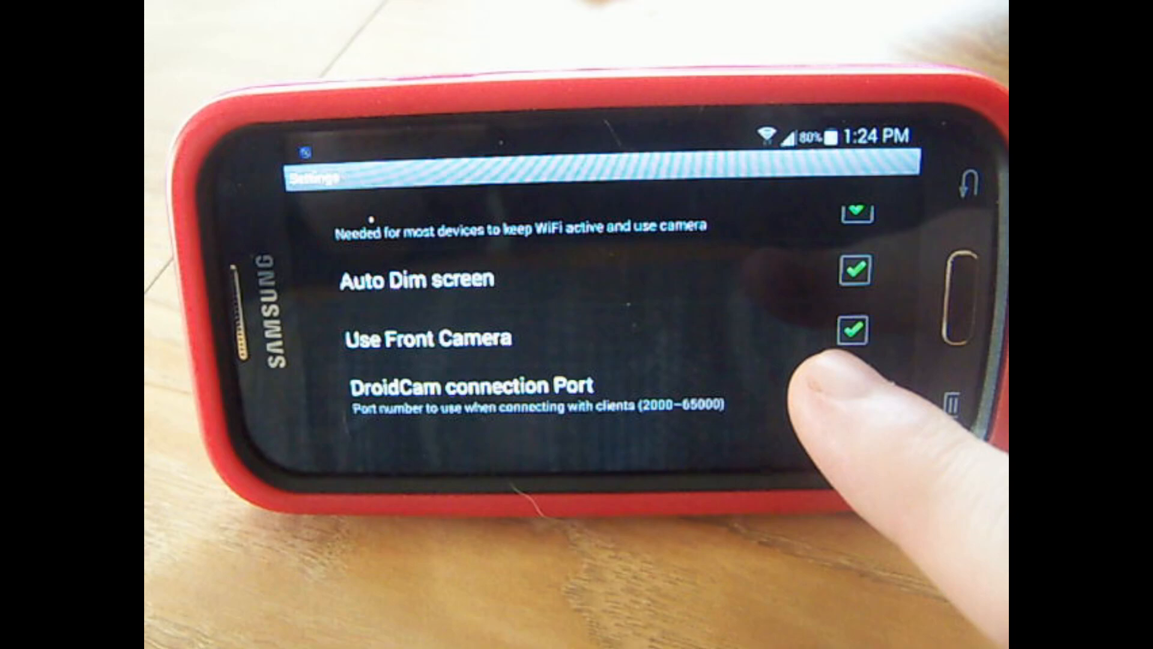
pyautogui.click(843, 332)
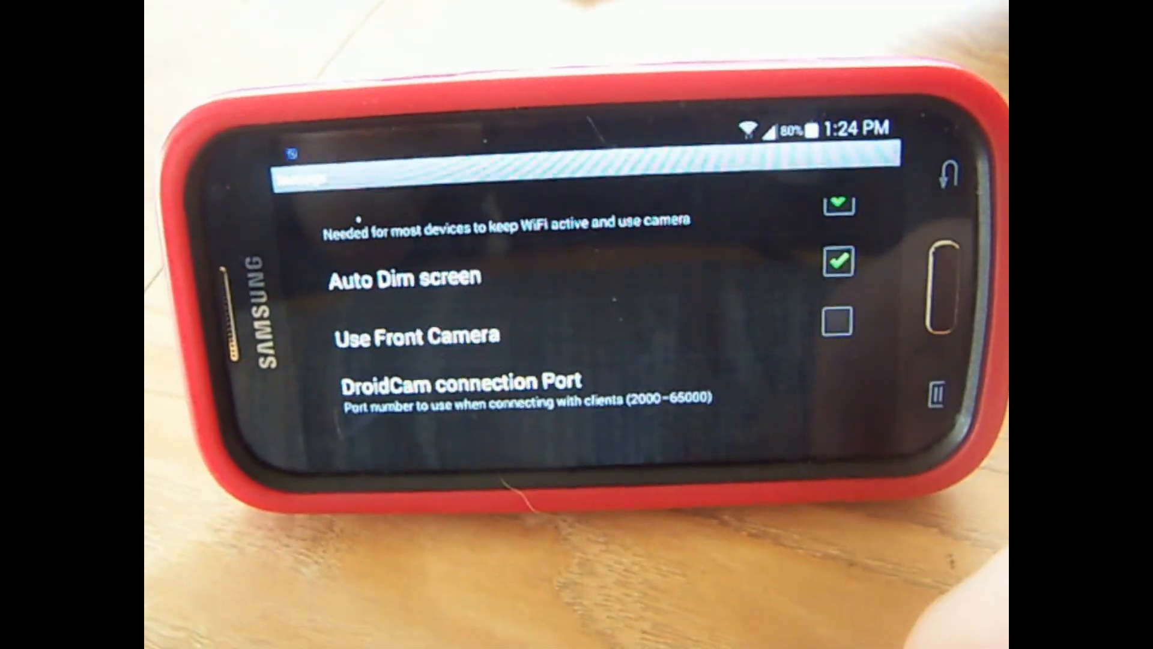